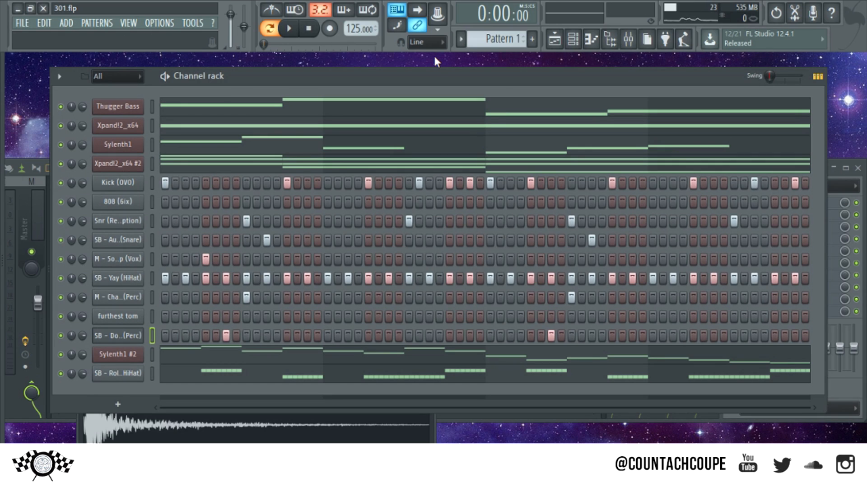
{"action": "mouse_move", "coordinate": [443, 78]}
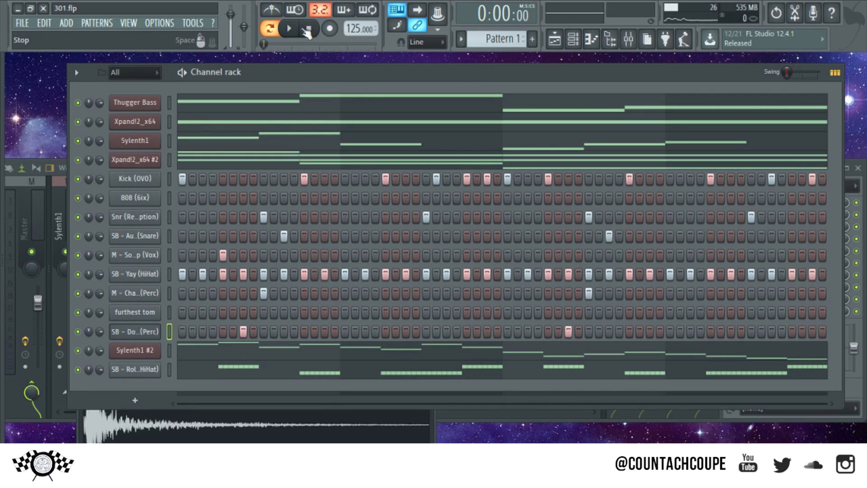
Preview the combined beat pattern with transport playback, then stop it
{"action": "left_click", "coordinate": [288, 28]}
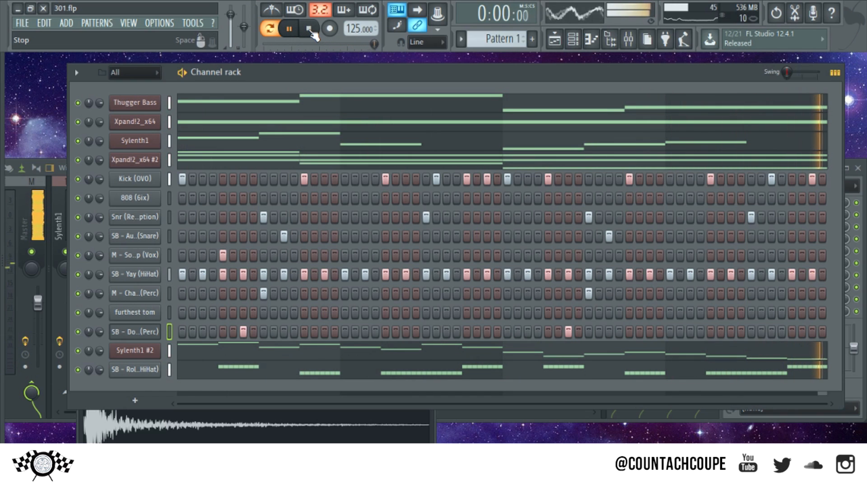
{"action": "left_click", "coordinate": [306, 28]}
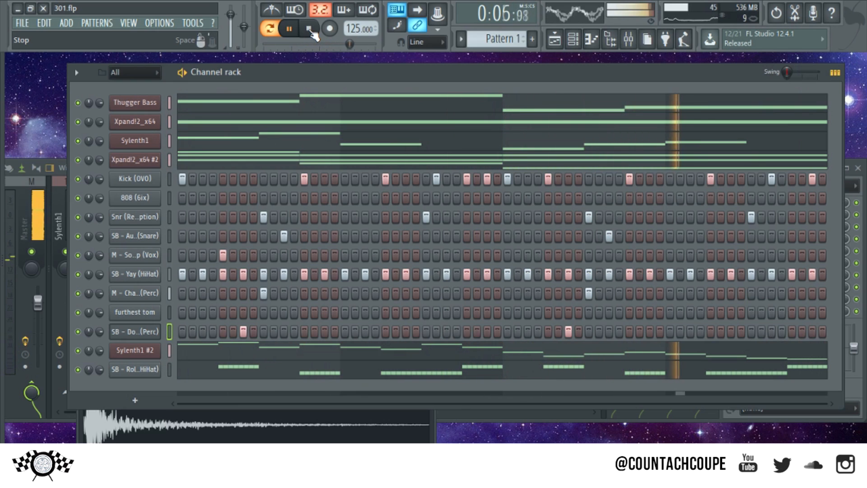
{"action": "left_click", "coordinate": [308, 28]}
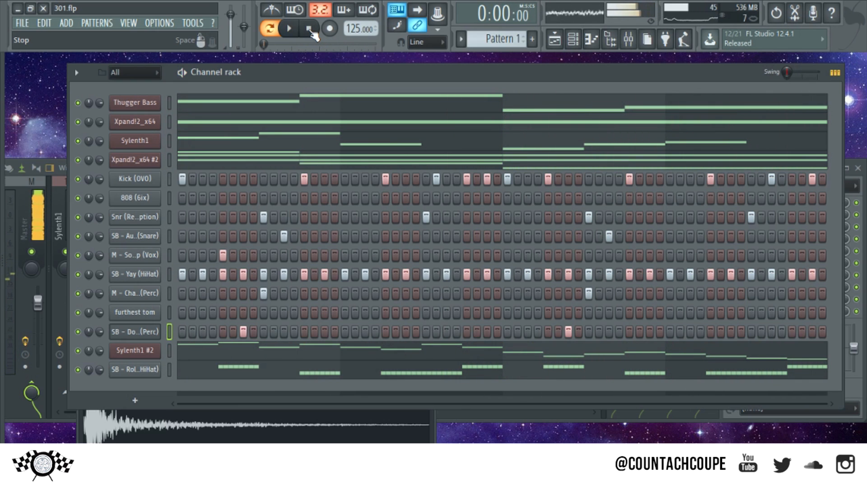
{"action": "left_click", "coordinate": [308, 28]}
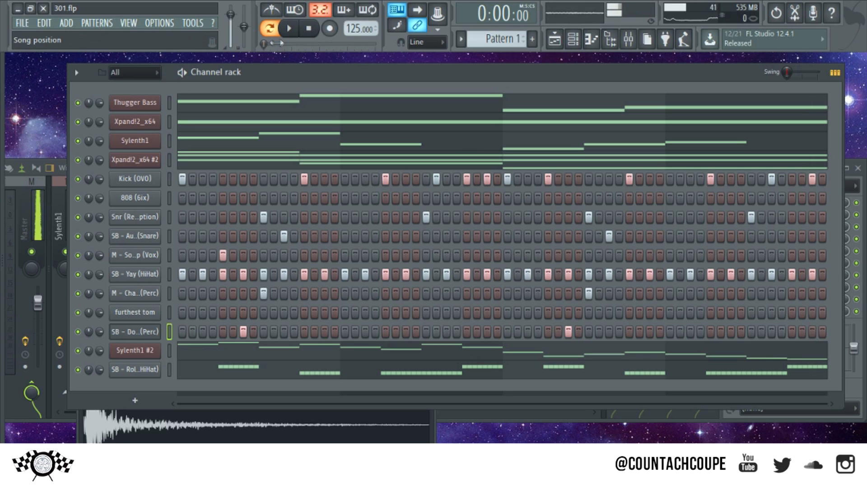
{"action": "left_click", "coordinate": [270, 28]}
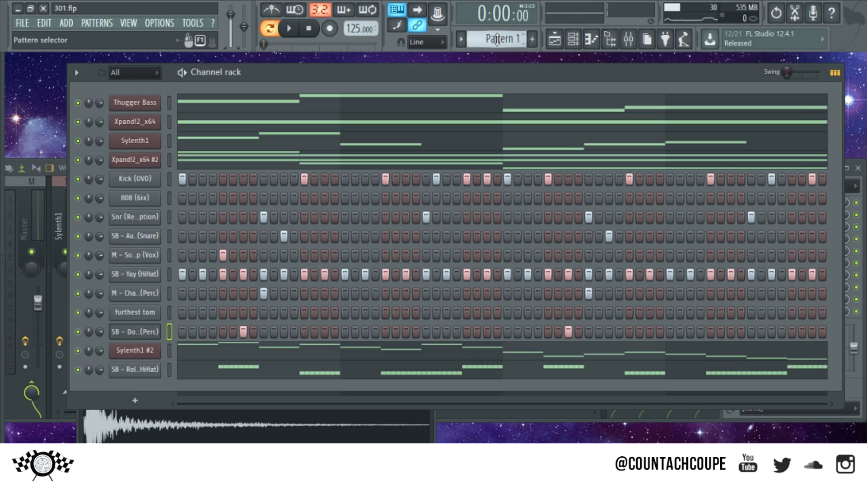
Split Pattern 1 by channel into separate Thugger Bass, Xpand!2 and Sylenth1 patterns
{"action": "left_click", "coordinate": [502, 39]}
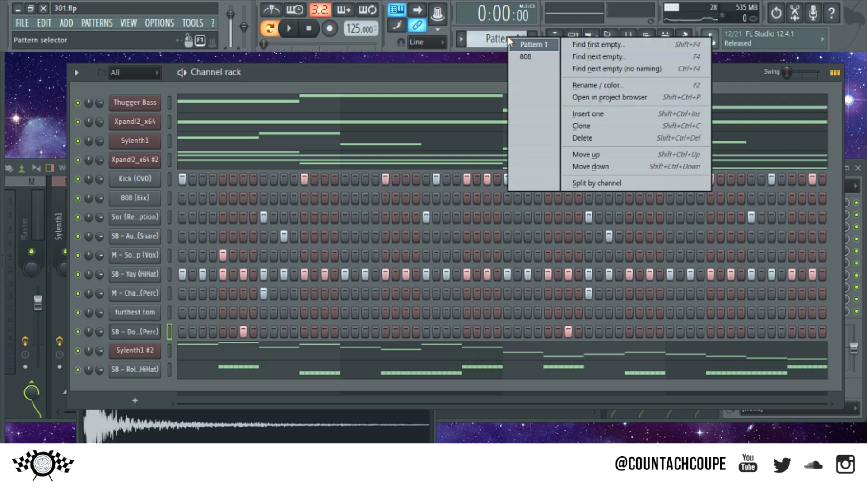
{"action": "mouse_move", "coordinate": [602, 186]}
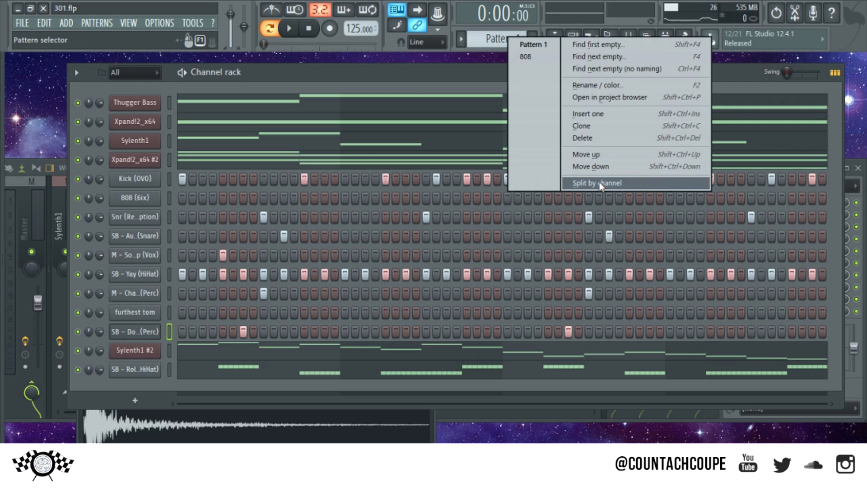
{"action": "left_click", "coordinate": [596, 183]}
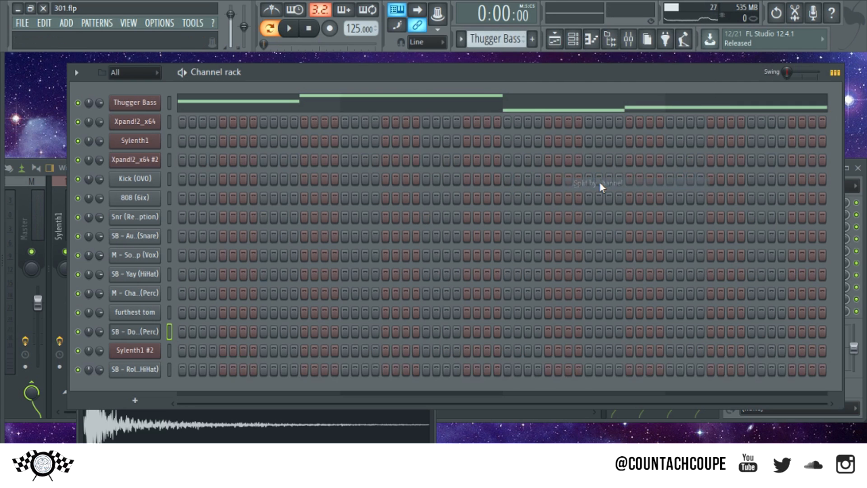
{"action": "left_click", "coordinate": [501, 37]}
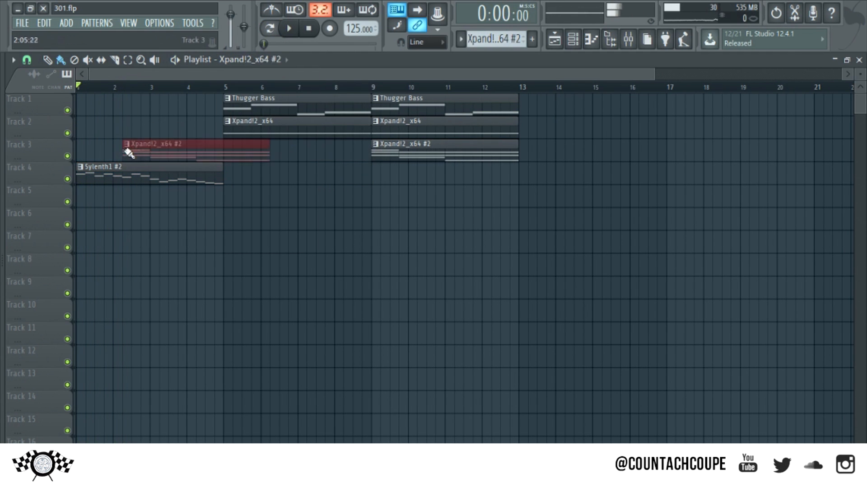
Place the Xpand!2 intro clip and HiHat roll at bar 17, then paste the hook clips at bar 33
{"action": "left_click", "coordinate": [289, 27]}
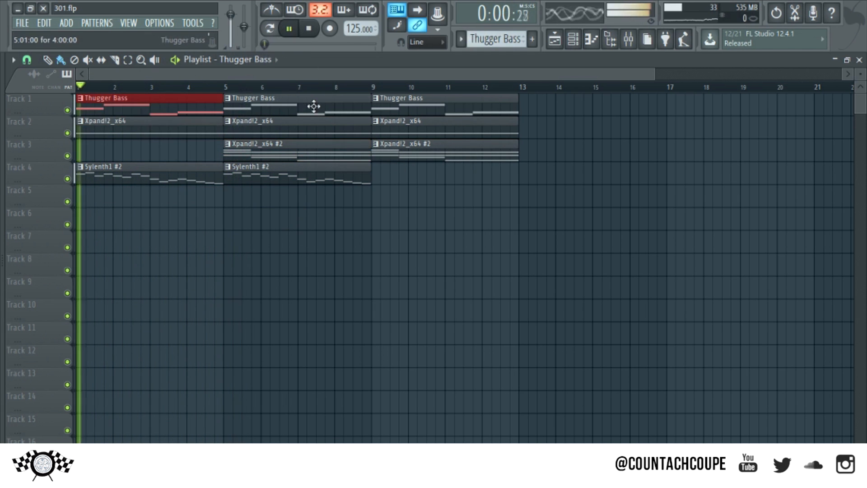
{"action": "left_click", "coordinate": [264, 59]}
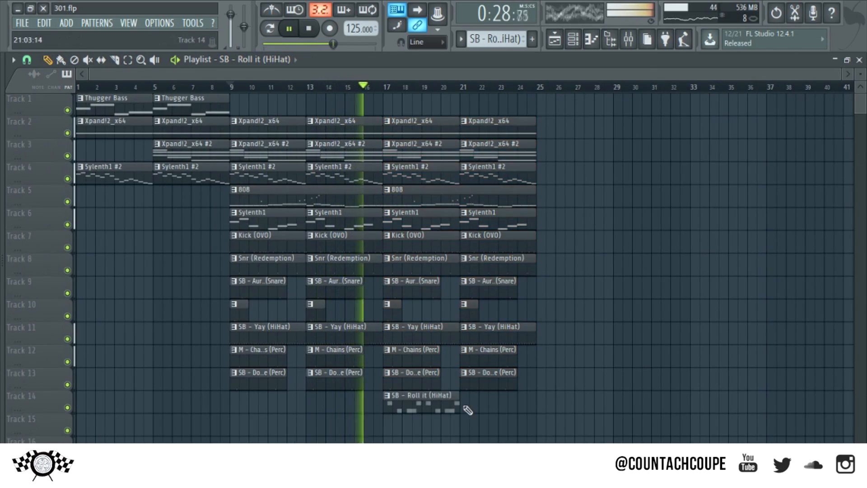
{"action": "left_click", "coordinate": [489, 396]}
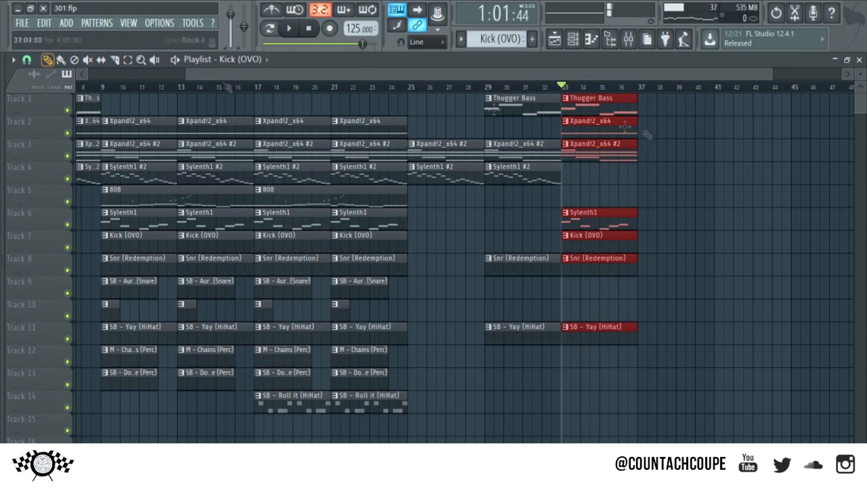
{"action": "left_click", "coordinate": [287, 27]}
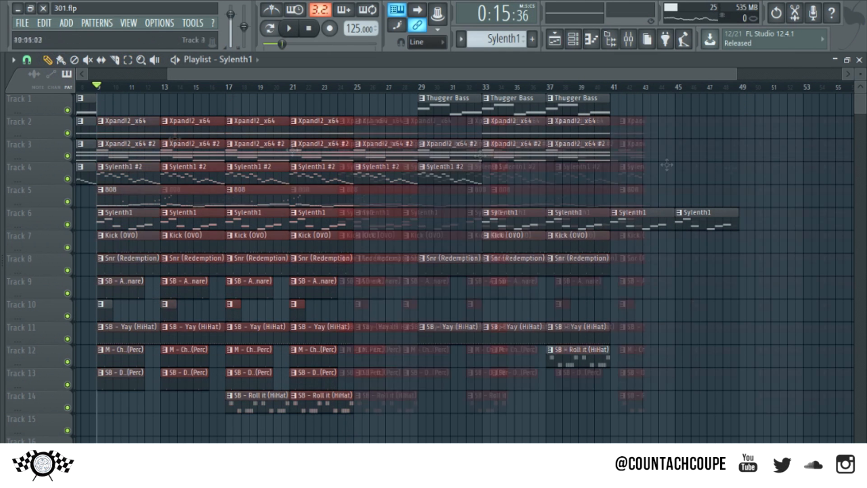
{"action": "left_click", "coordinate": [288, 28]}
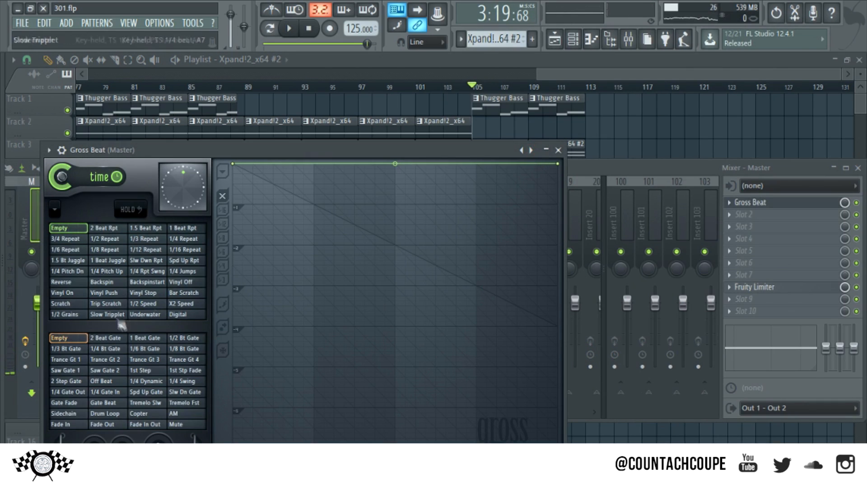
Create a Gross Beat Mute/solo automation envelope on the master for the outro
{"action": "left_click", "coordinate": [556, 150]}
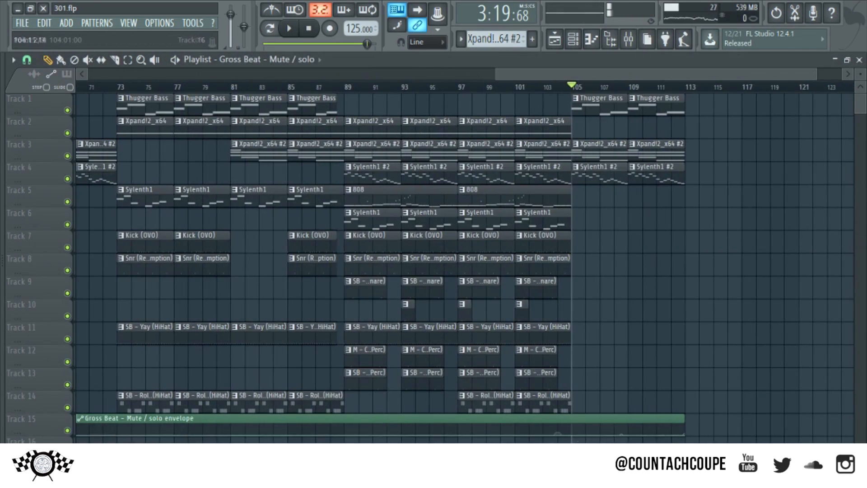
{"action": "left_click", "coordinate": [308, 28]}
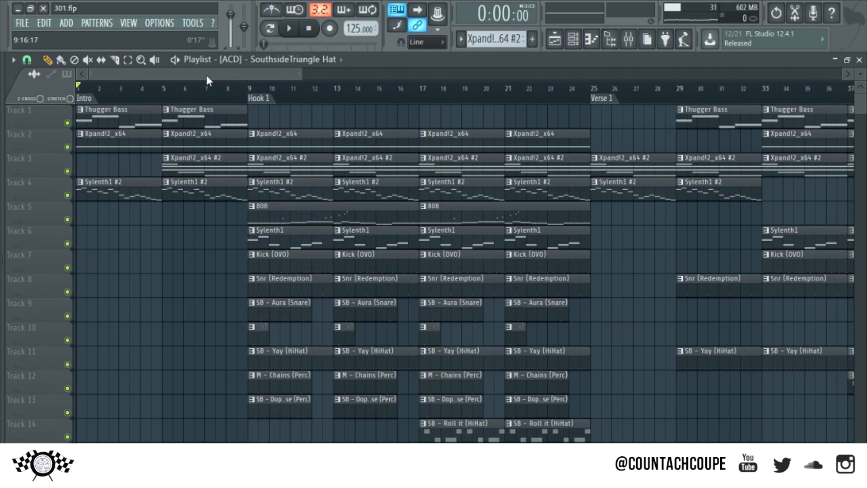
Drag SouthsideTriangle Hat clips onto Track 16 at the Hook 1 section transitions and play back from the intro
{"action": "scroll", "scroll_direction": "right", "scroll_amount": 3}
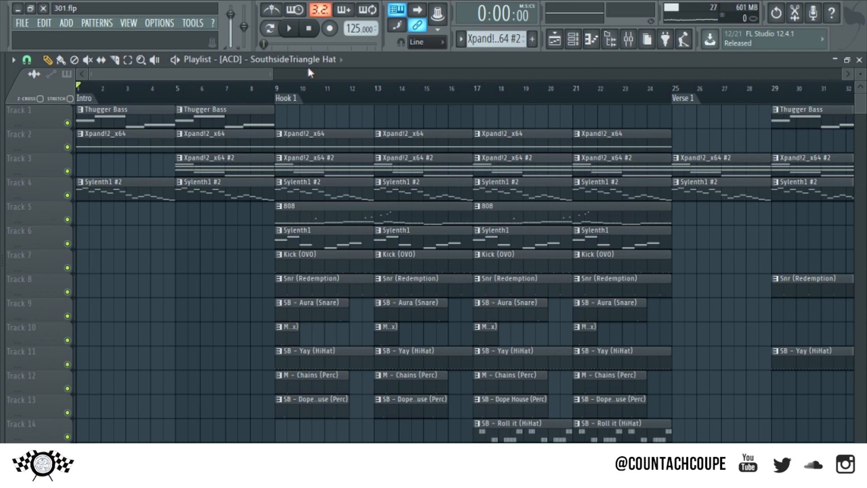
{"action": "left_click", "coordinate": [275, 89]}
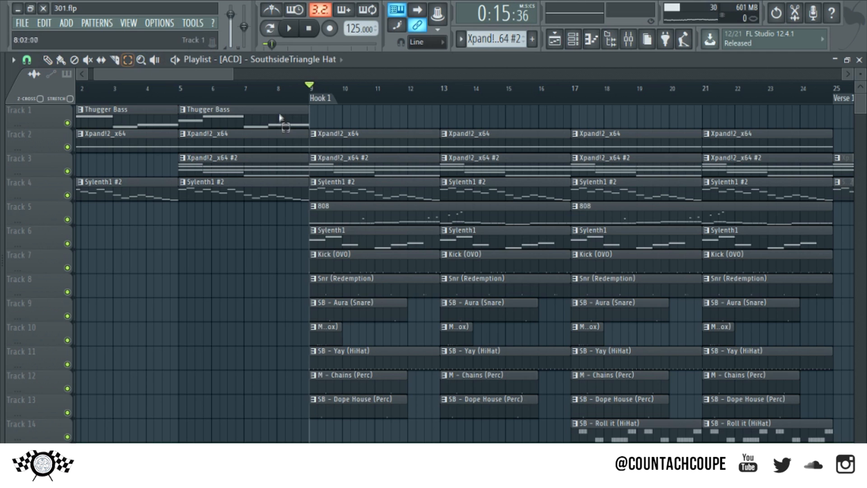
{"action": "left_click_drag", "start_coordinate": [310, 94], "coordinate": [442, 102]}
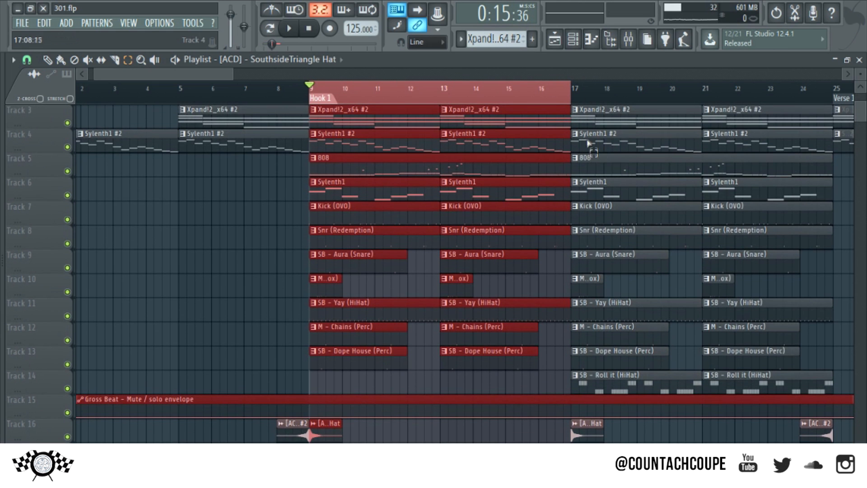
{"action": "left_click", "coordinate": [11, 59]}
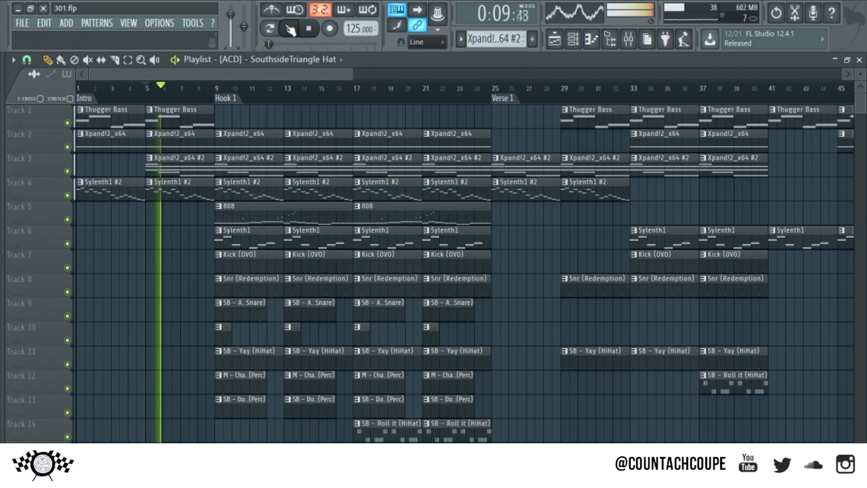
{"action": "left_click", "coordinate": [289, 27]}
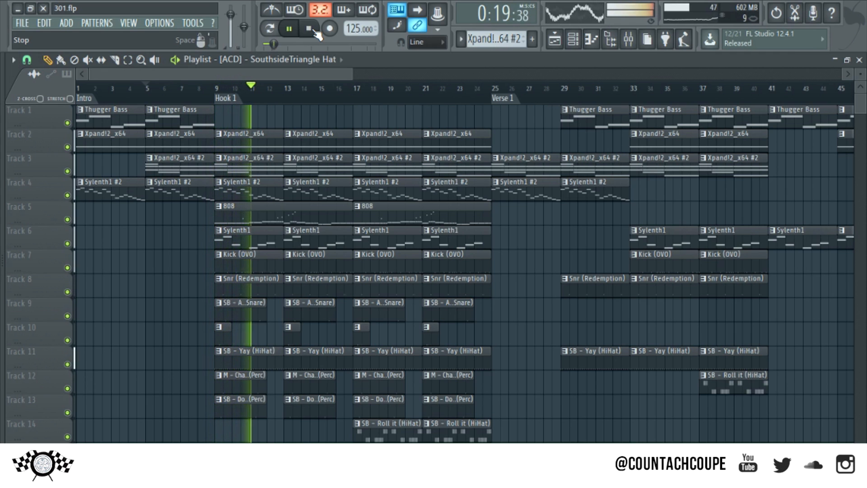
{"action": "left_click", "coordinate": [309, 28]}
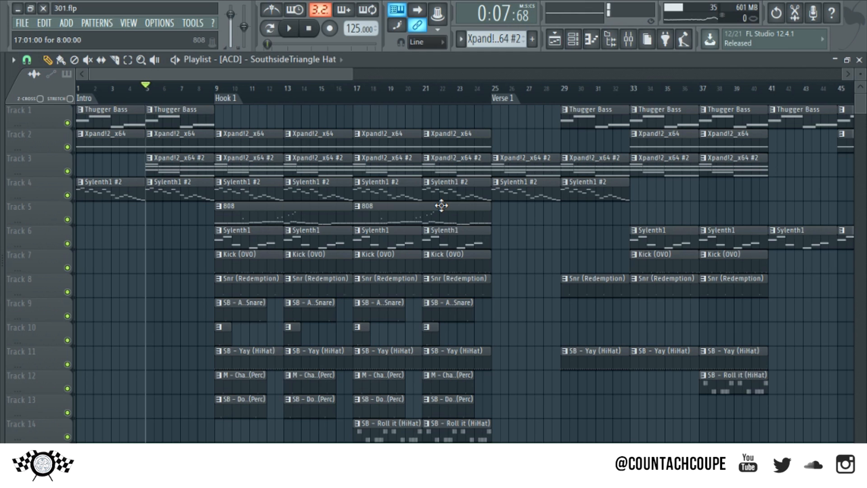
{"action": "scroll", "scroll_direction": "down", "scroll_amount": 3}
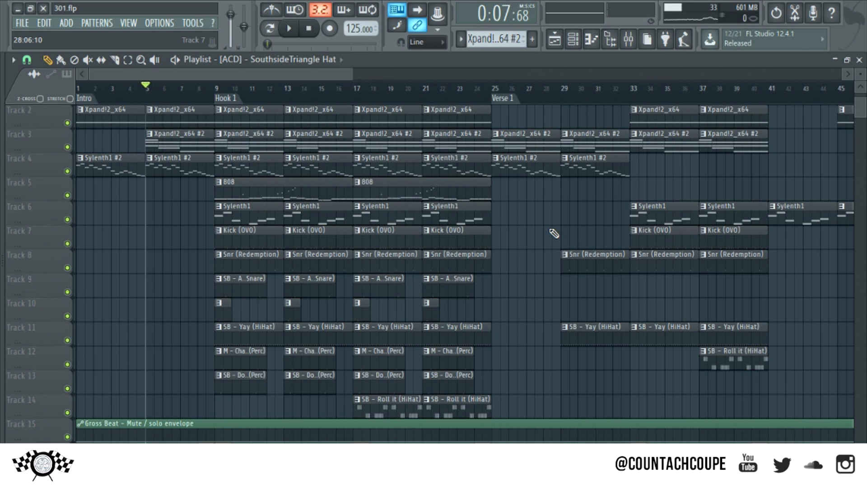
{"action": "scroll", "scroll_direction": "down", "scroll_amount": 3}
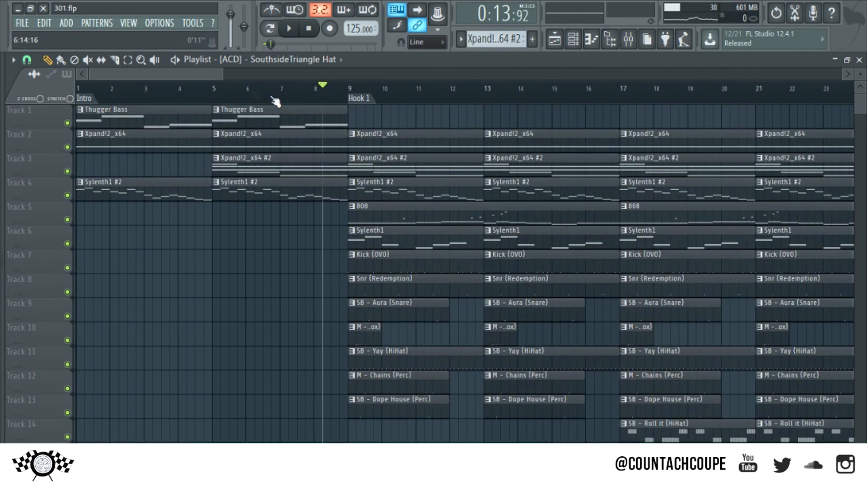
{"action": "scroll", "scroll_direction": "right", "scroll_amount": 3}
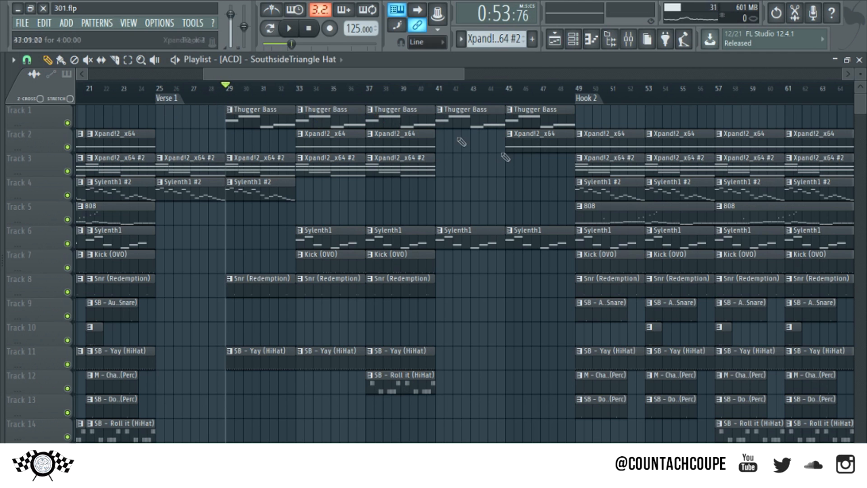
{"action": "scroll", "scroll_direction": "down", "scroll_amount": 3}
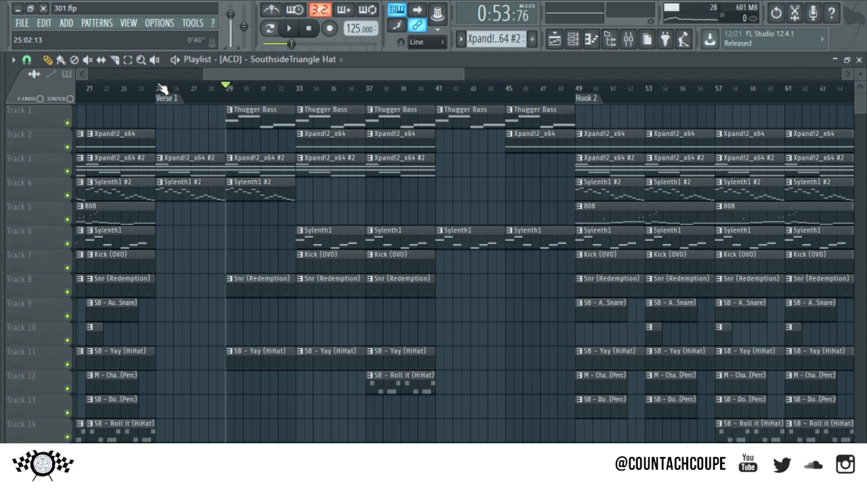
{"action": "left_click", "coordinate": [289, 27]}
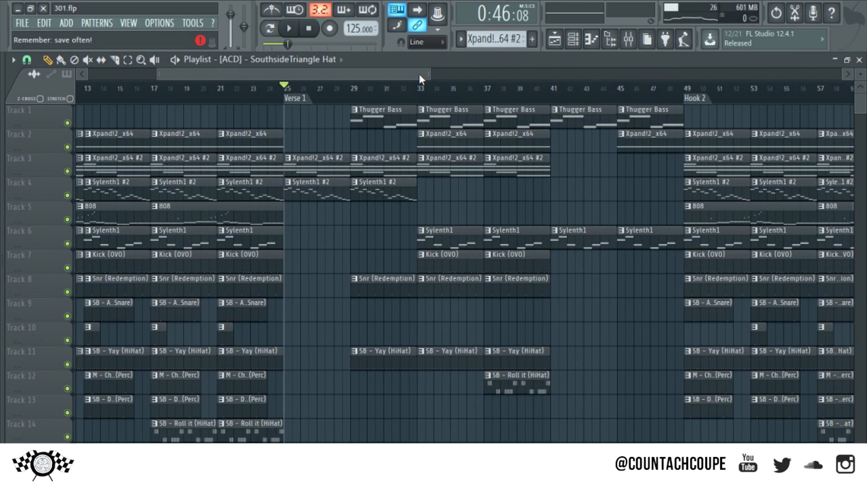
{"action": "left_click", "coordinate": [130, 60]}
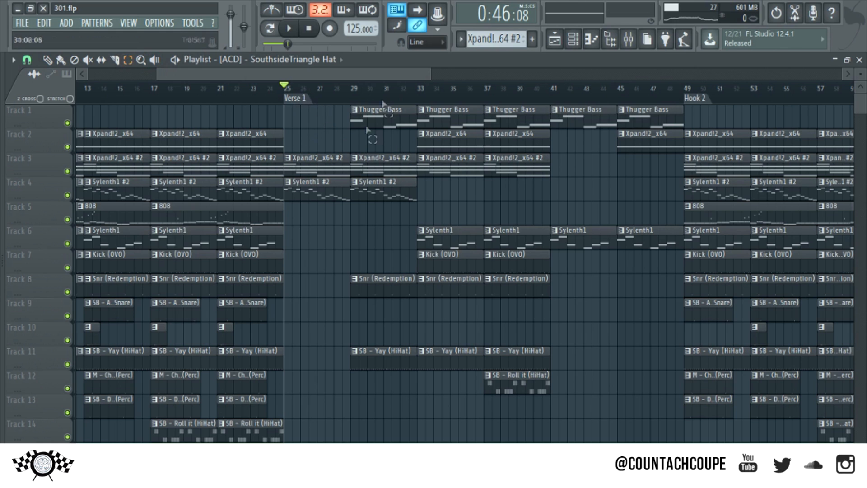
{"action": "left_click_drag", "start_coordinate": [284, 88], "coordinate": [341, 89]}
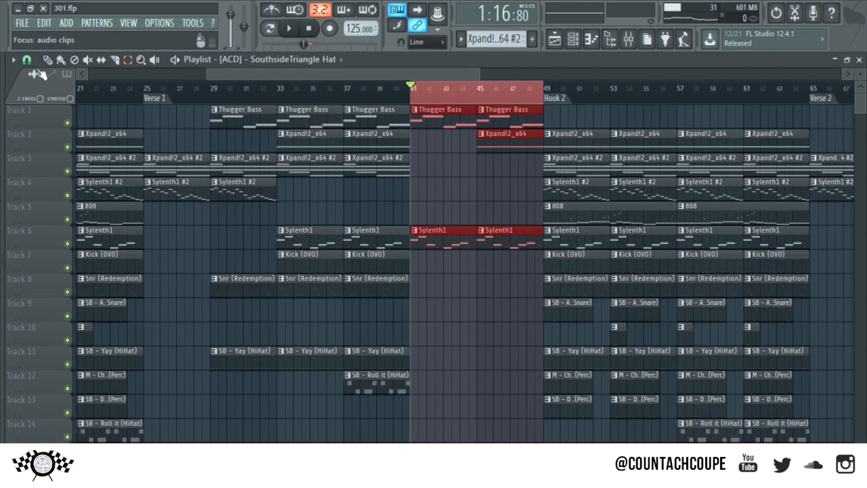
{"action": "left_click", "coordinate": [11, 60]}
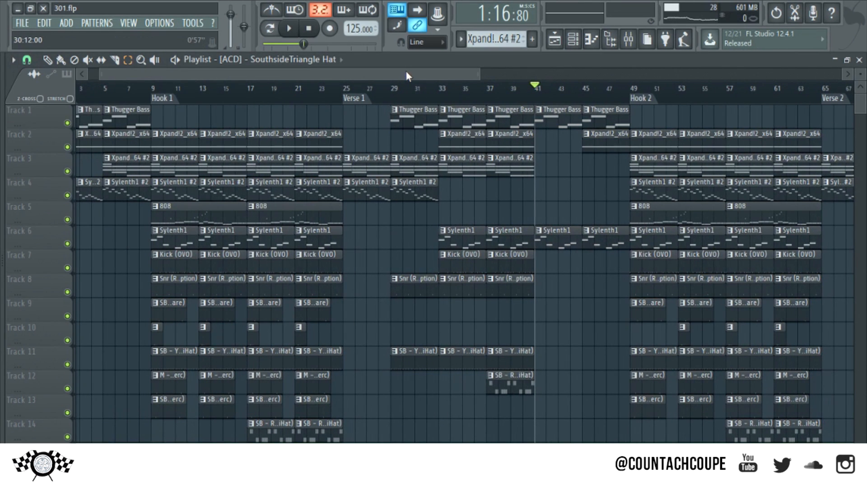
{"action": "scroll", "scroll_direction": "right", "scroll_amount": 3}
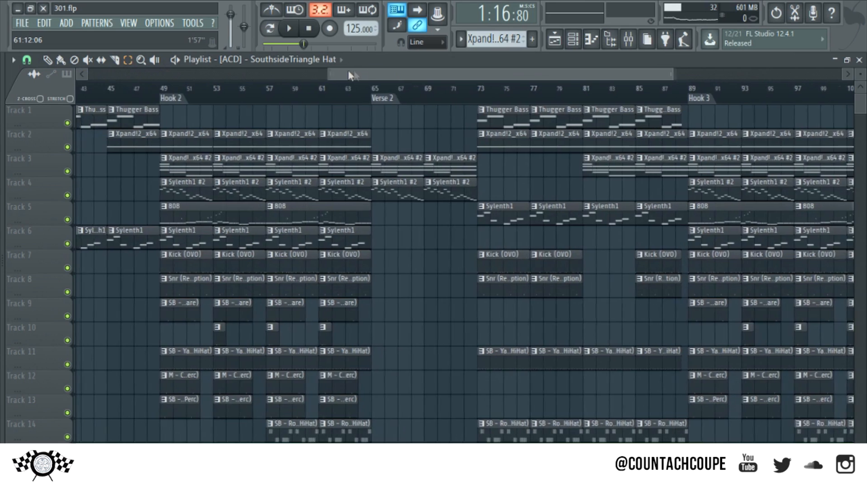
{"action": "scroll", "scroll_direction": "left", "scroll_amount": 3}
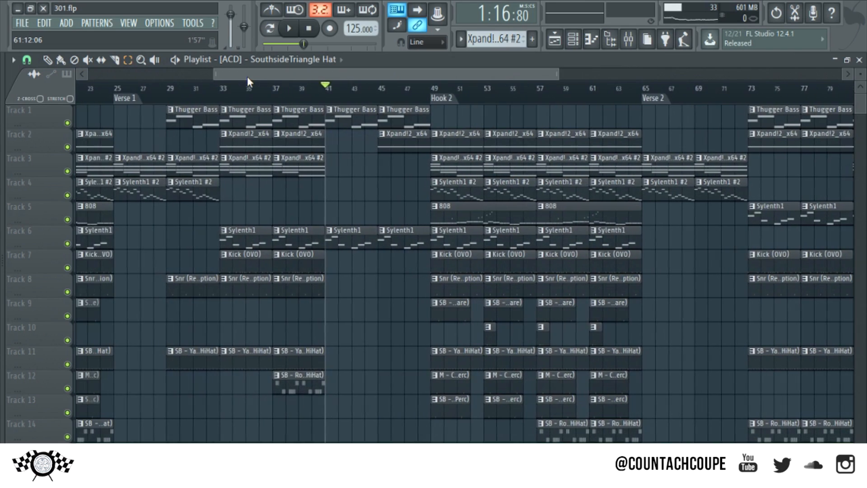
{"action": "scroll", "scroll_direction": "right", "scroll_amount": 3}
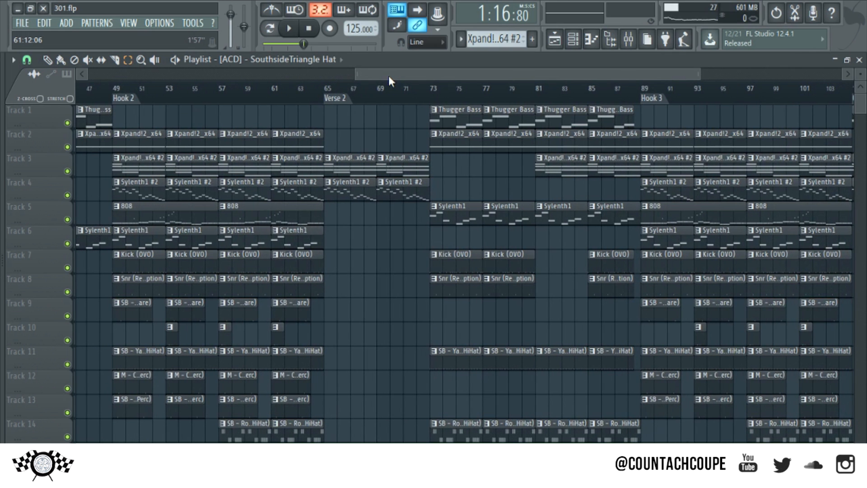
{"action": "scroll", "scroll_direction": "left", "scroll_amount": 3}
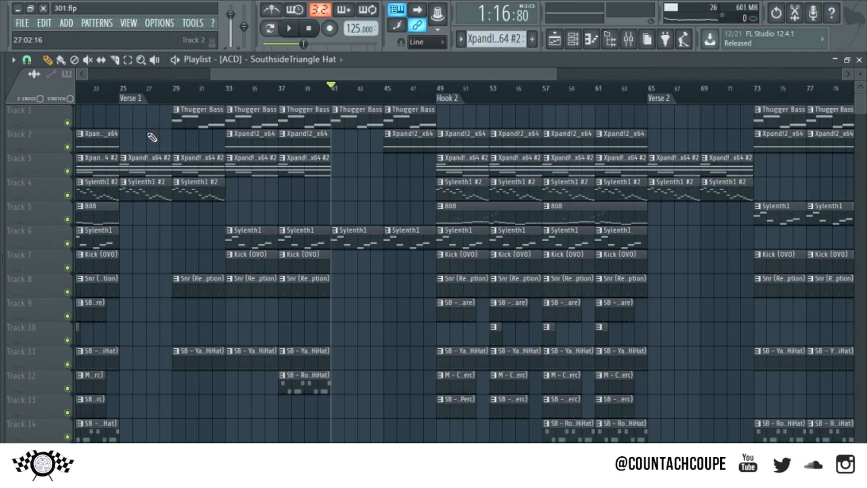
{"action": "mouse_move", "coordinate": [315, 119]}
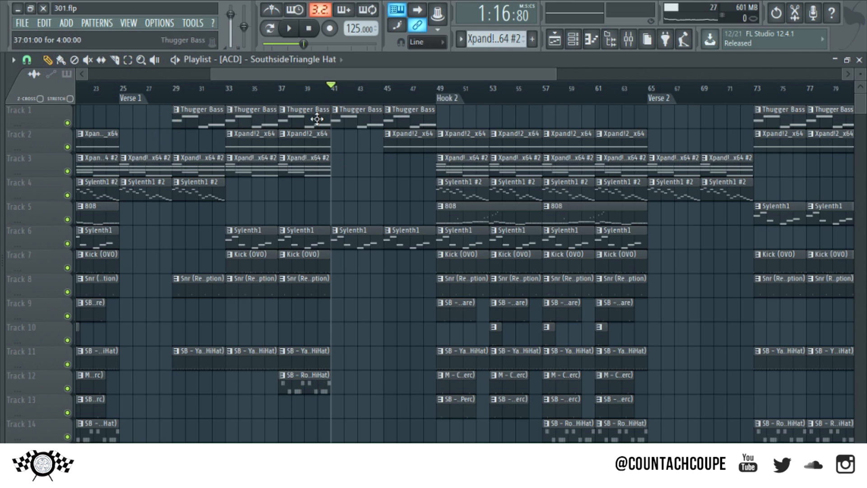
{"action": "scroll", "scroll_direction": "right", "scroll_amount": 3}
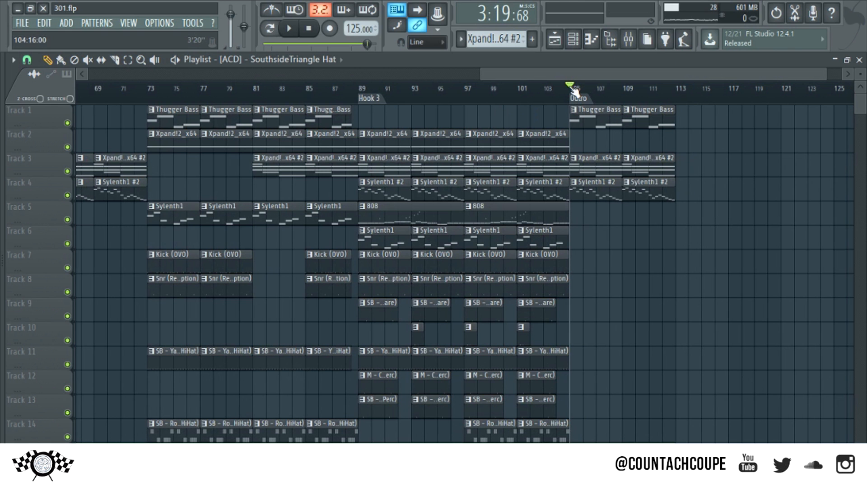
{"action": "scroll", "scroll_direction": "left", "scroll_amount": 3}
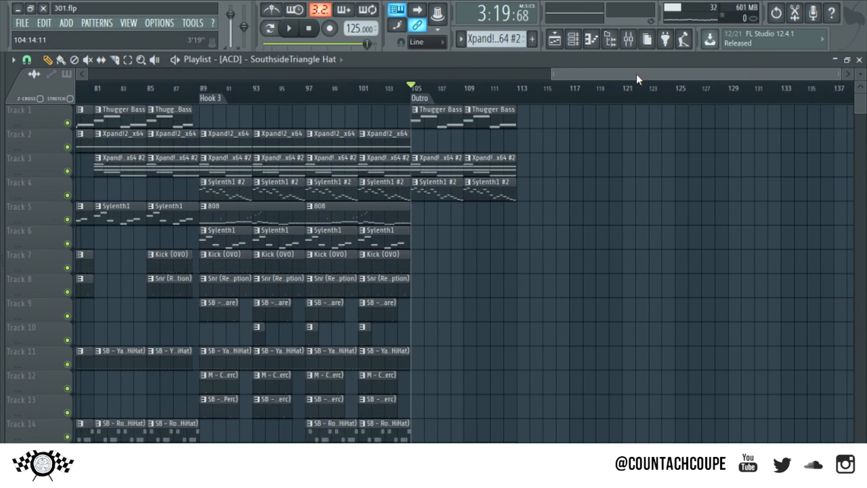
{"action": "scroll", "scroll_direction": "left", "scroll_amount": 3}
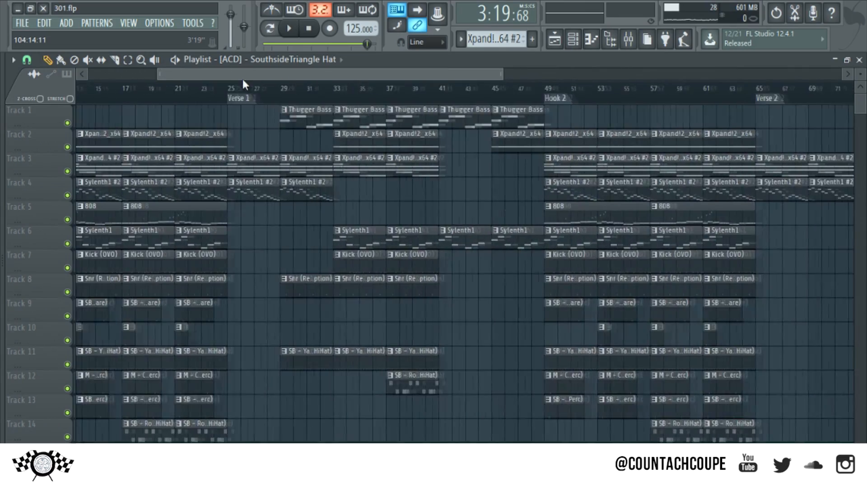
{"action": "scroll", "scroll_direction": "right", "scroll_amount": 3}
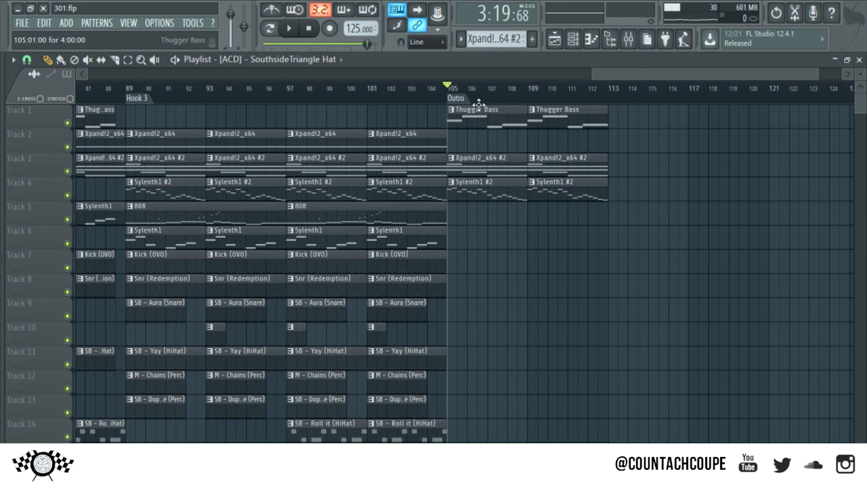
{"action": "scroll", "scroll_direction": "down", "scroll_amount": 3}
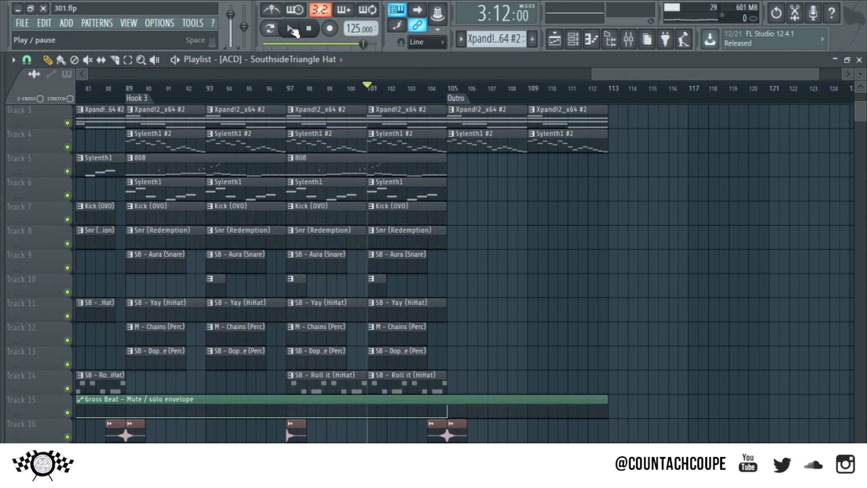
{"action": "left_click", "coordinate": [290, 28]}
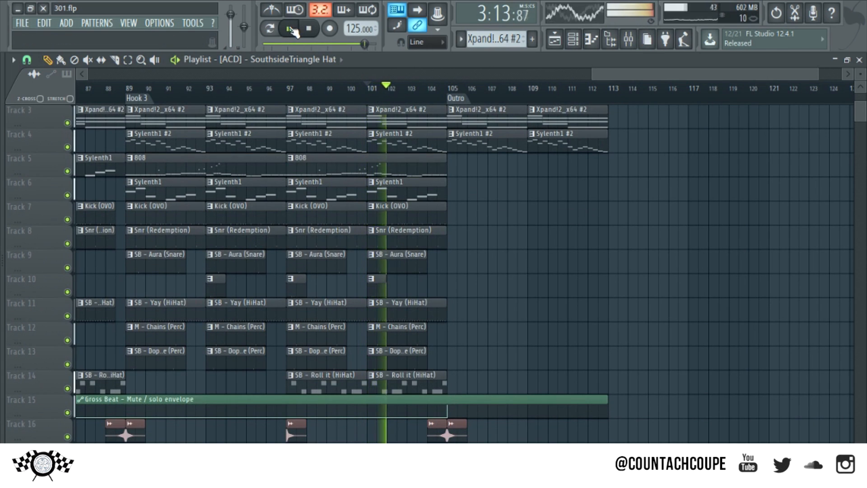
{"action": "left_click", "coordinate": [289, 28]}
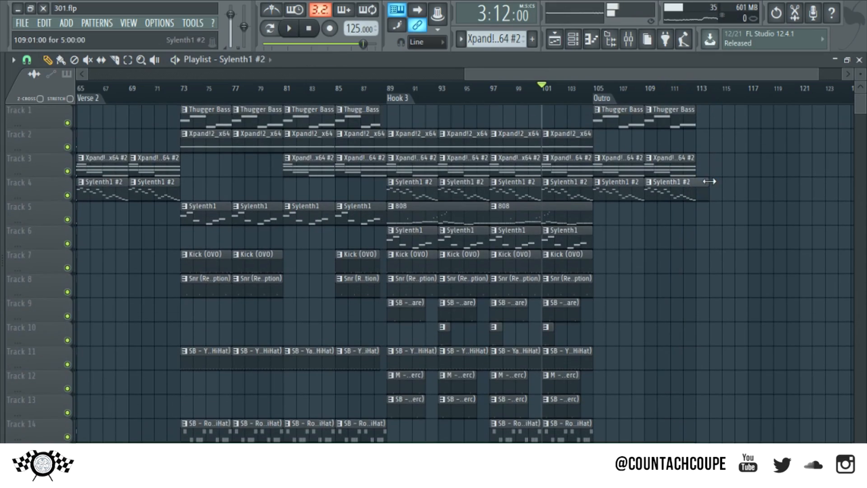
{"action": "scroll", "scroll_direction": "left", "scroll_amount": 3}
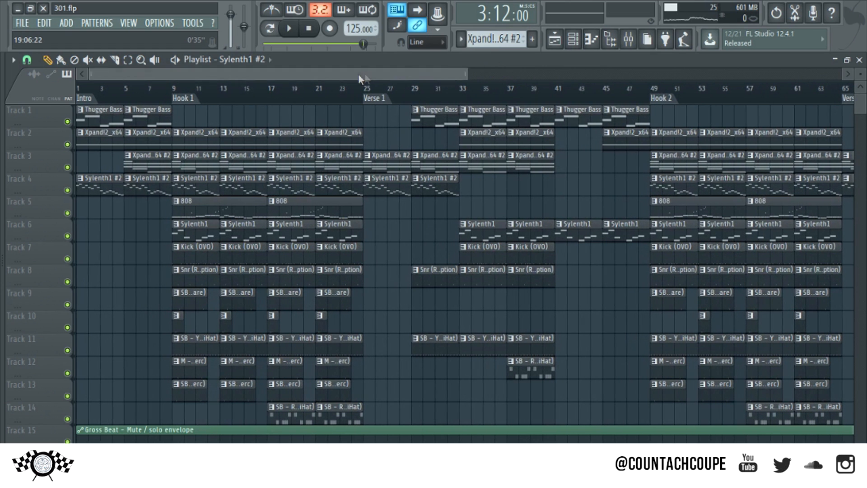
{"action": "scroll", "scroll_direction": "right", "scroll_amount": 3}
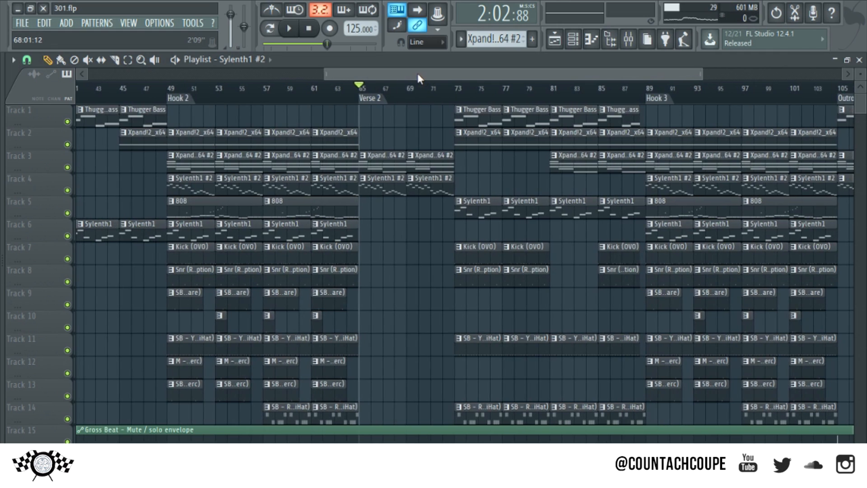
{"action": "scroll", "scroll_direction": "left", "scroll_amount": 3}
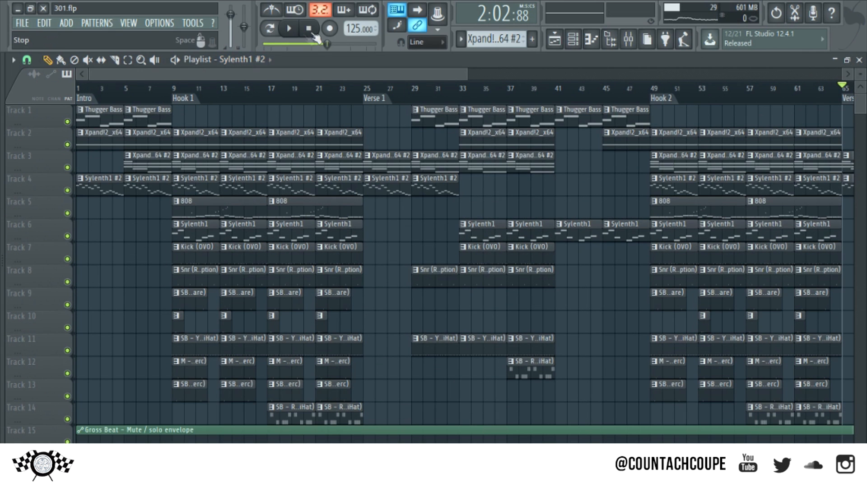
{"action": "left_click", "coordinate": [307, 28]}
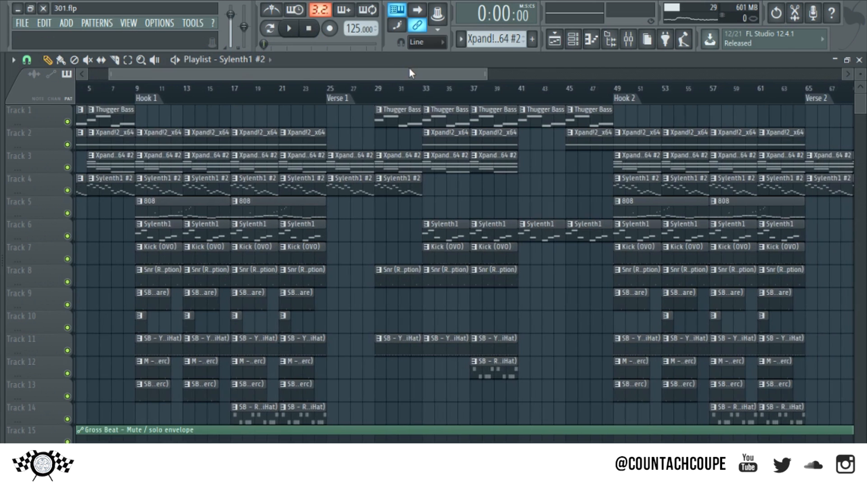
{"action": "scroll", "scroll_direction": "left", "scroll_amount": 3}
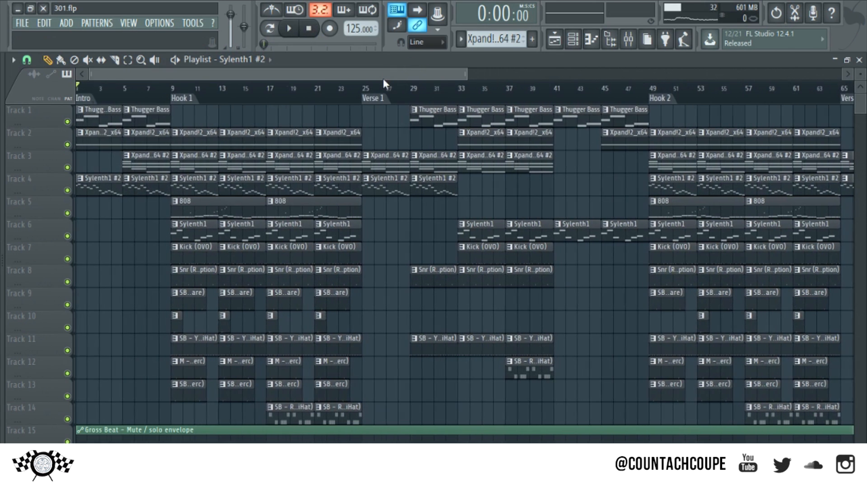